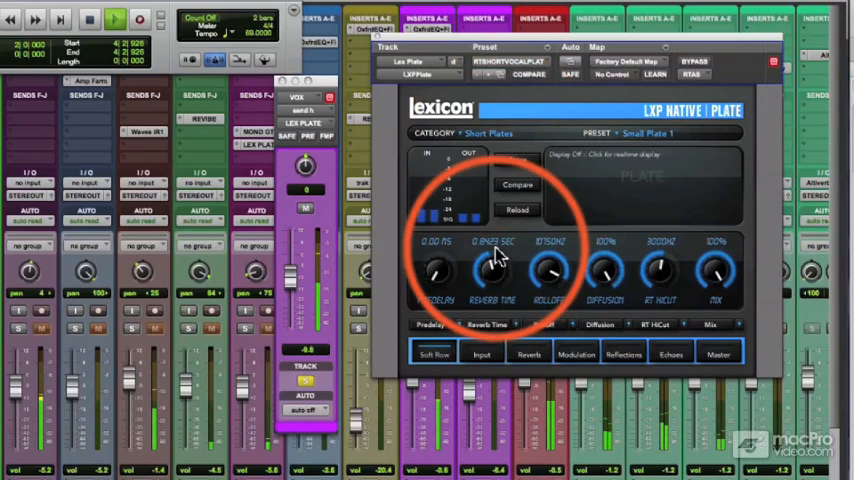
Audition the Medium Plates category on the LXP Native Plate reverb, then pick another plate category.
click(488, 132)
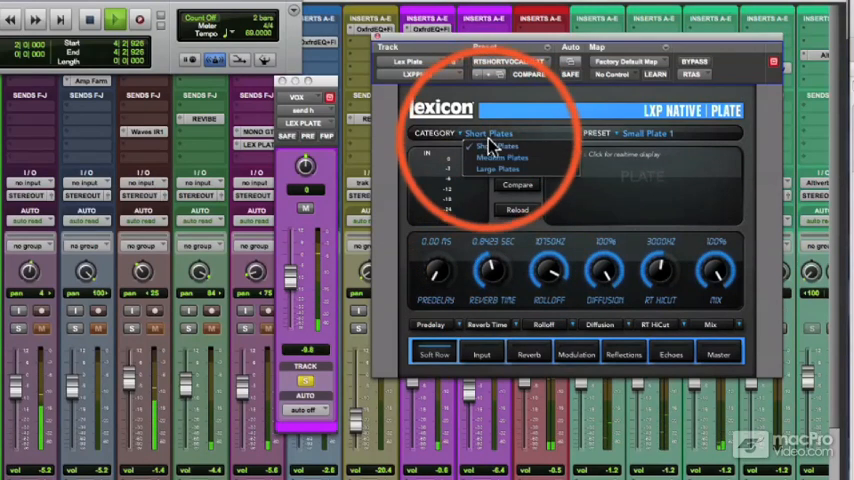
click(502, 156)
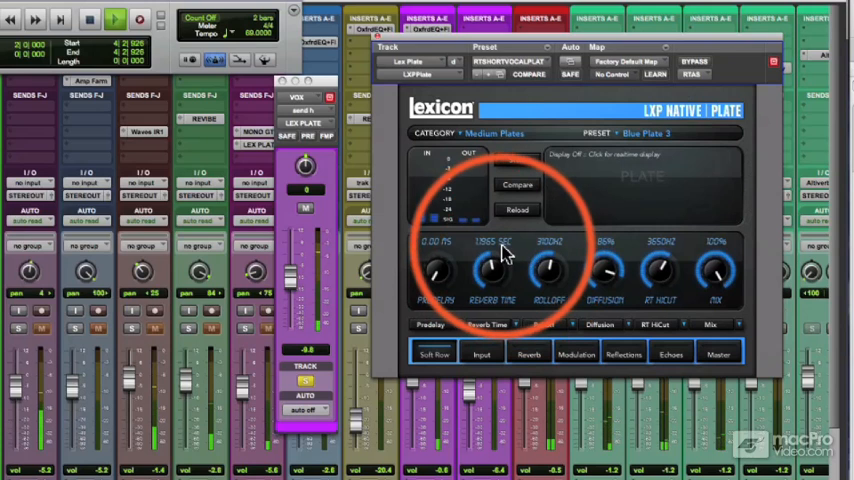
click(494, 132)
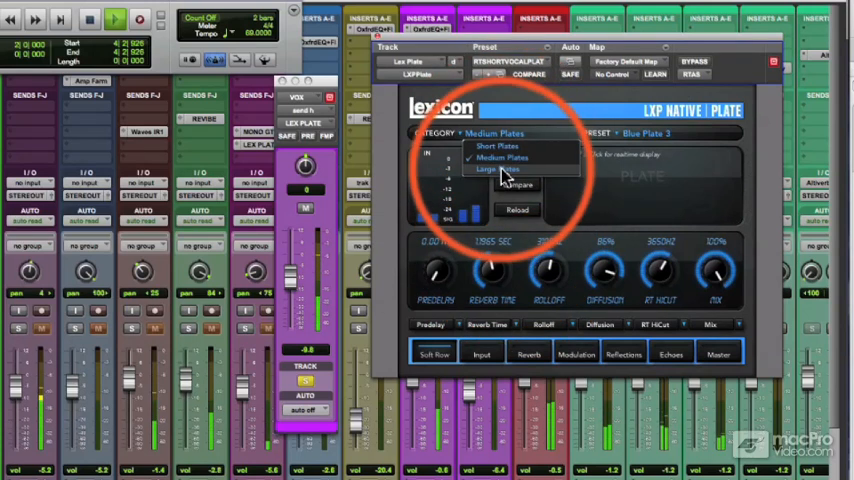
click(500, 168)
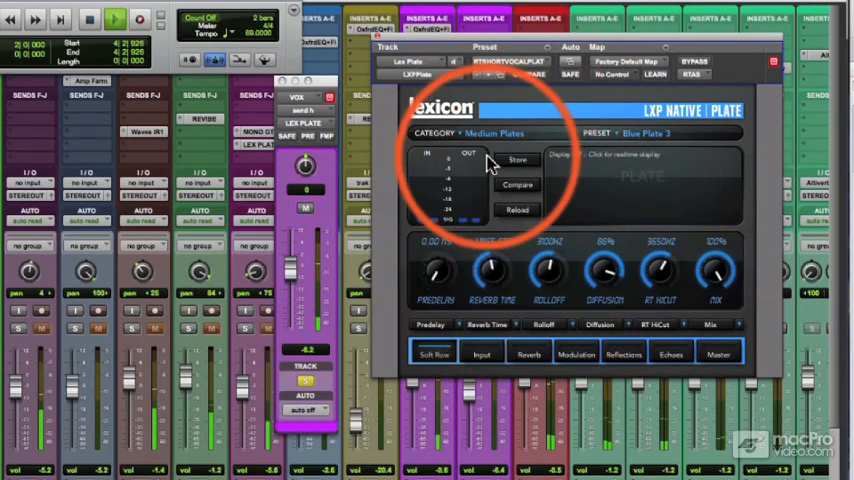
click(500, 132)
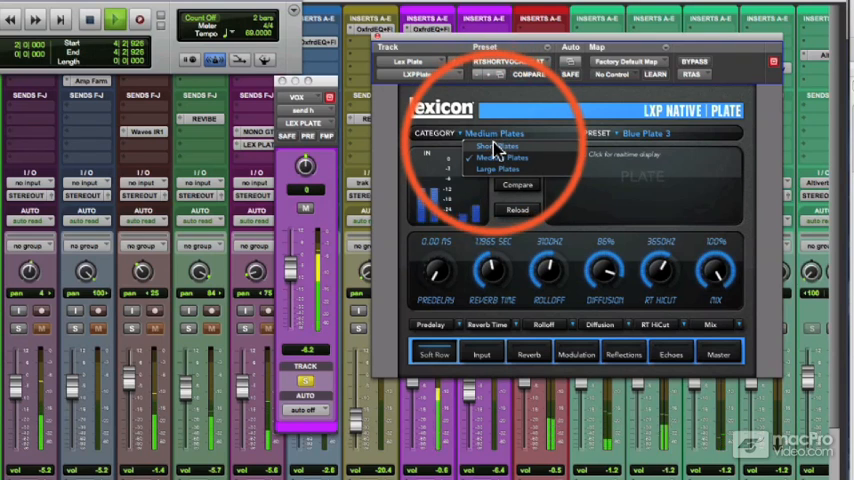
click(498, 144)
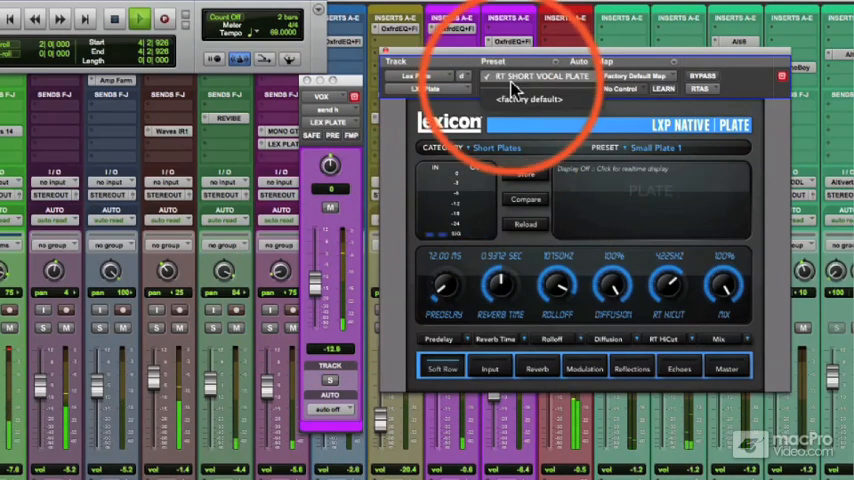
Set the LXP Native Plate reverb to the Large Plates category, loading Large Plate 1.
click(498, 148)
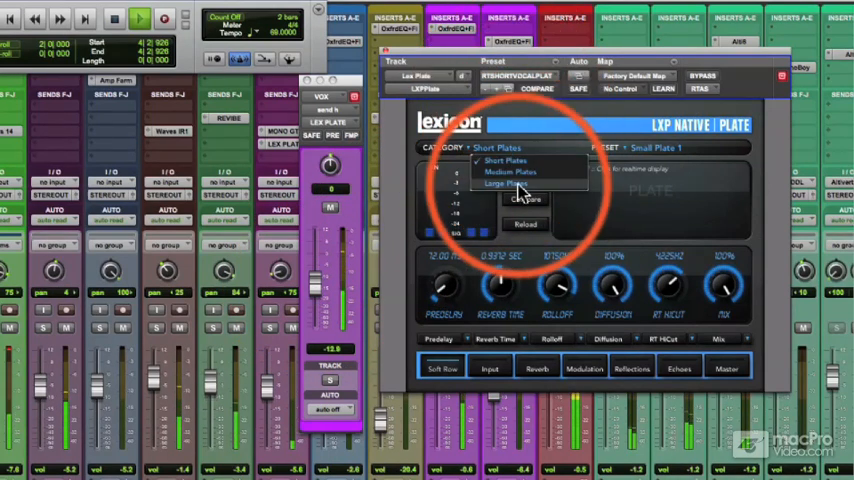
click(508, 184)
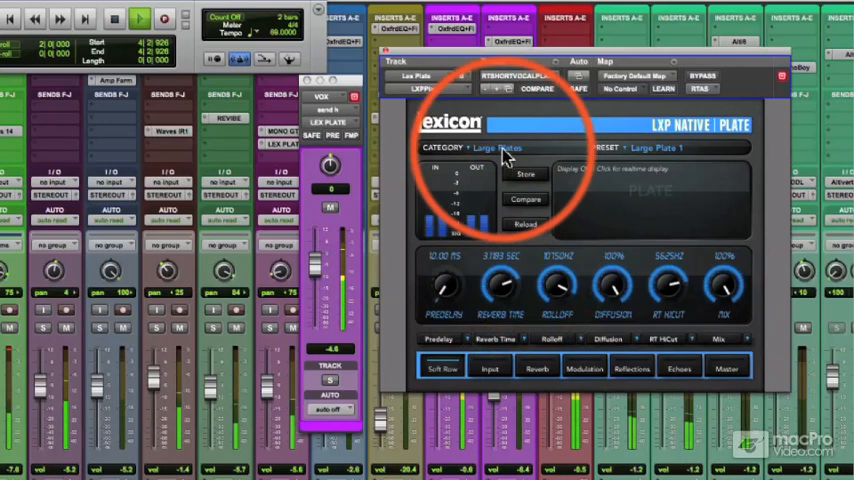
click(496, 148)
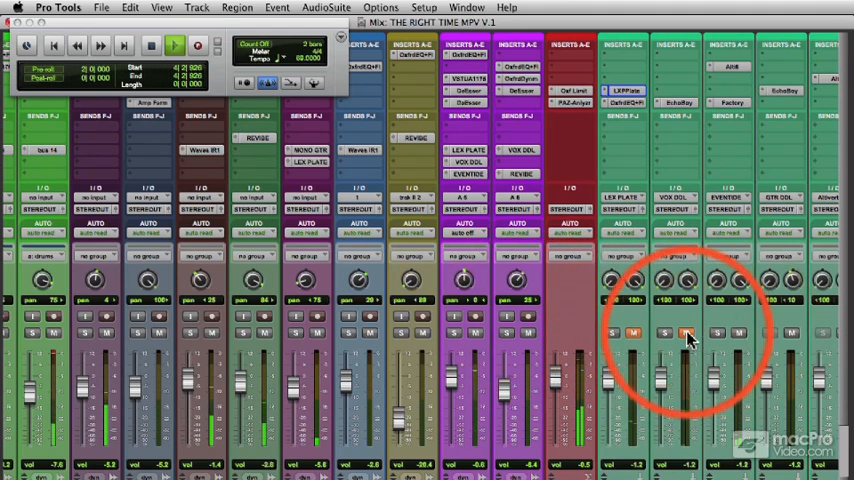
Close the reverb plug-in and return to the full Mix window with all track channels.
click(684, 332)
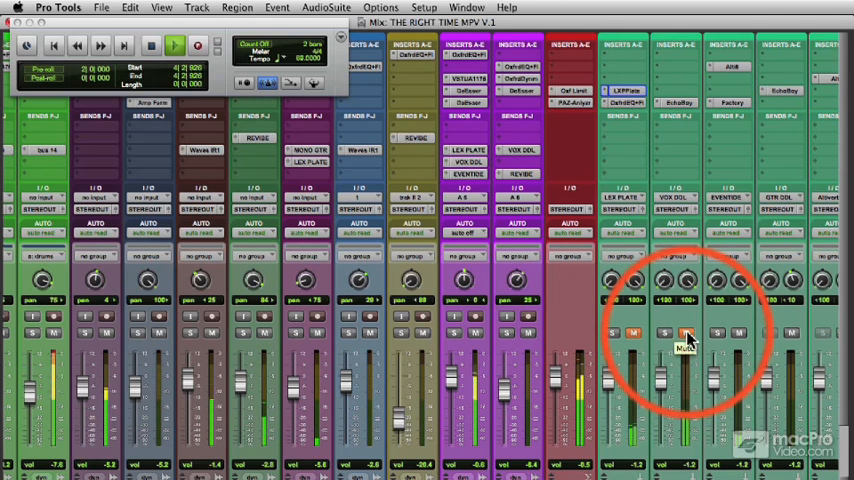